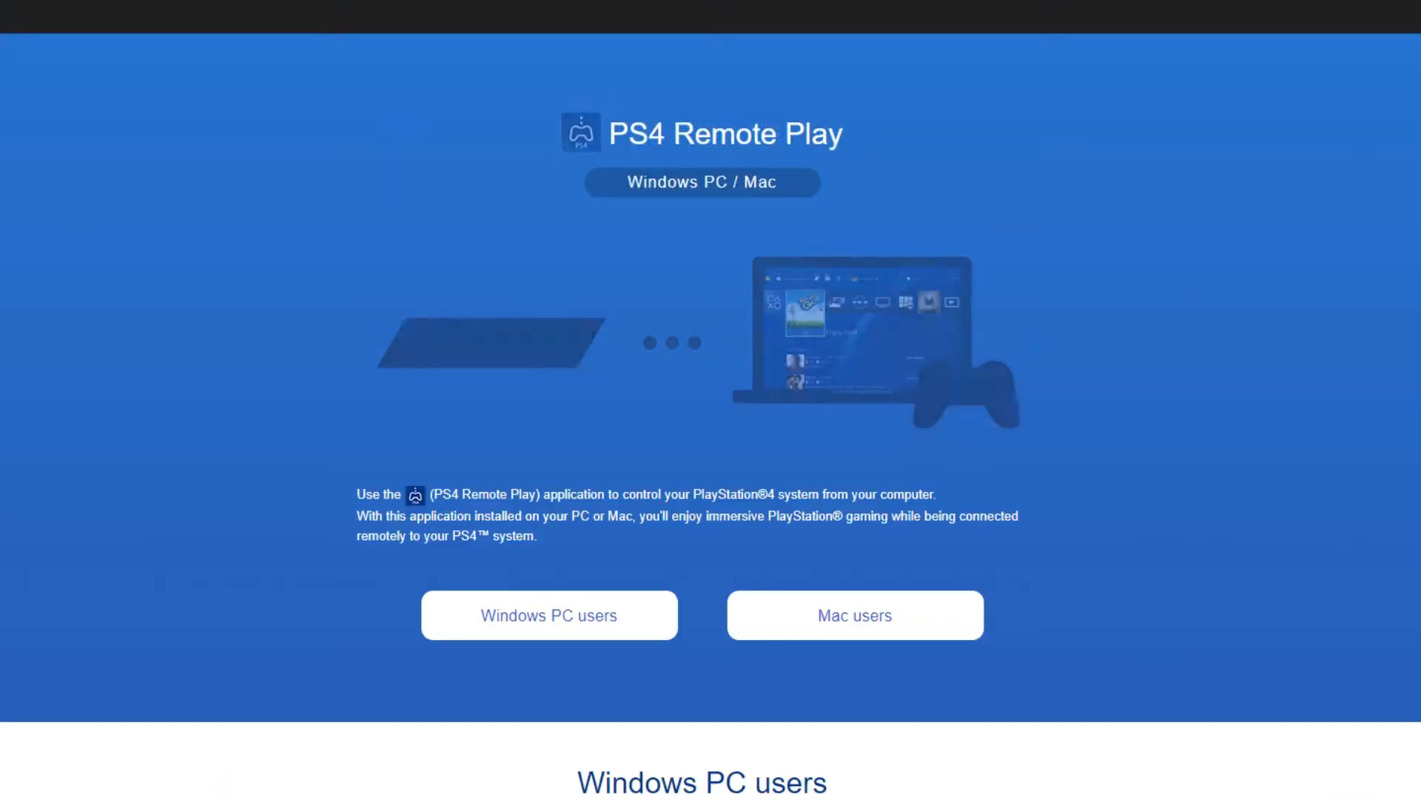
Scroll down the PS4 Remote Play download page before launching the installed app
{"action": "scroll", "scroll_direction": "down", "scroll_amount": 3}
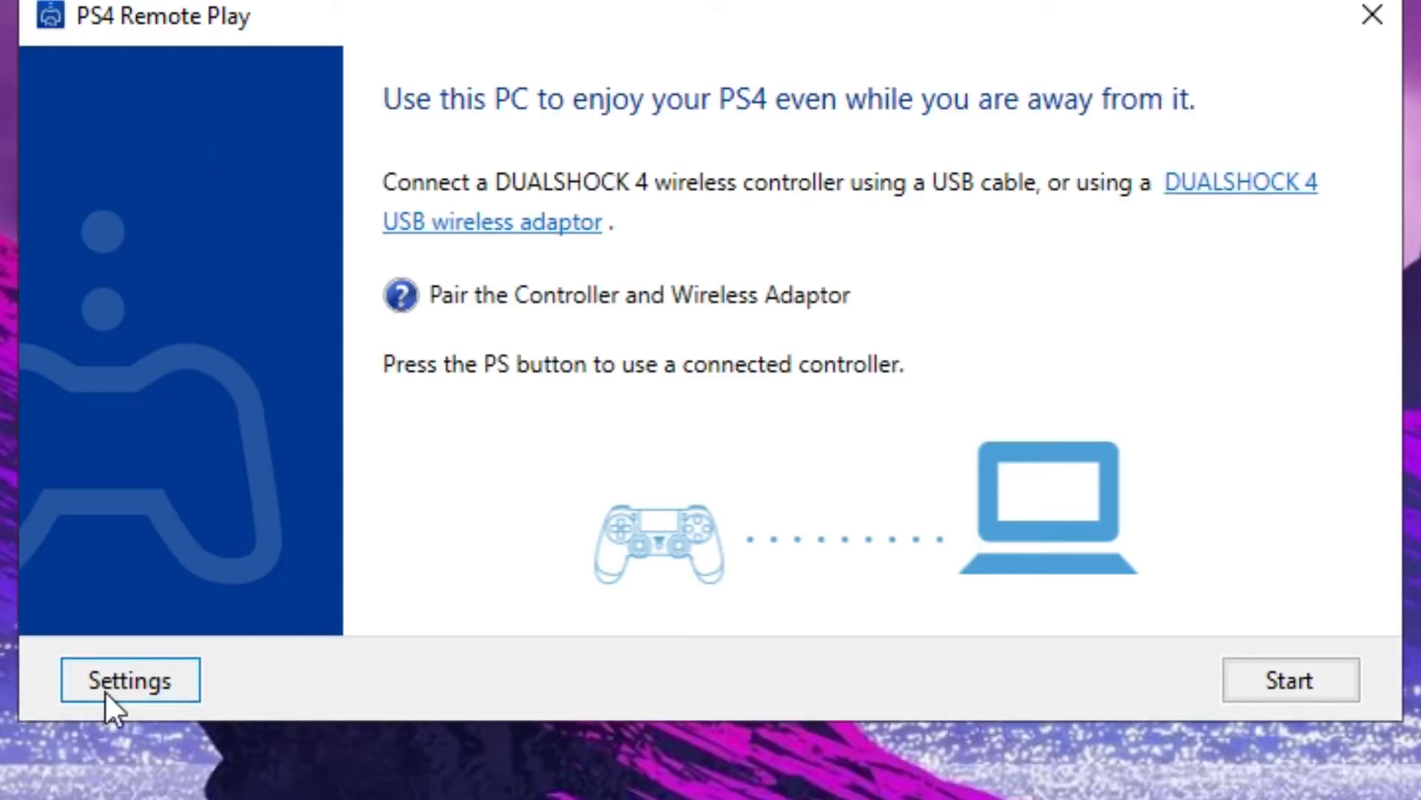
Sign in to PSN, confirm Best (1080p) resolution and High frame rate, and start connecting to the PS4
{"action": "left_click", "coordinate": [130, 679]}
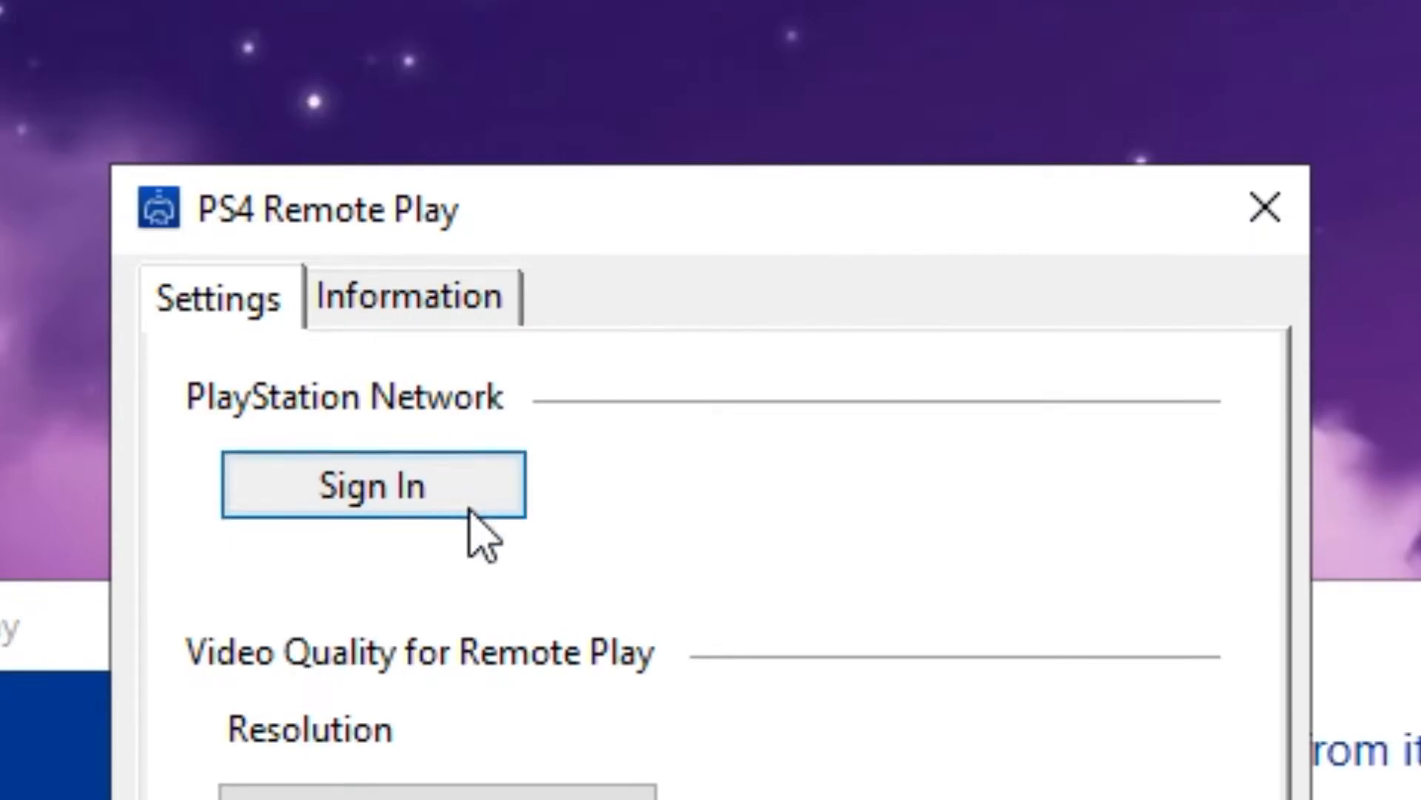
{"action": "left_click", "coordinate": [373, 484]}
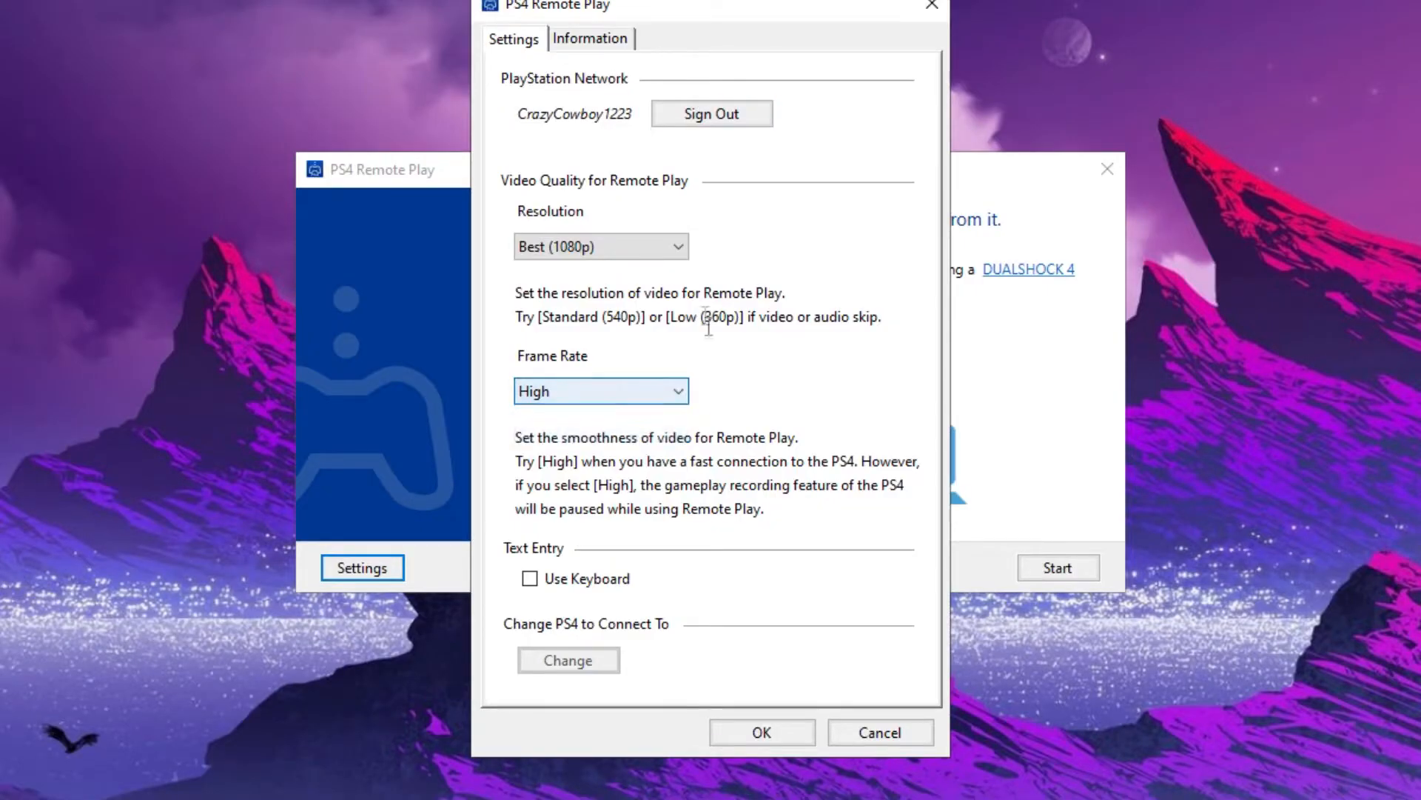
{"action": "left_click", "coordinate": [598, 246]}
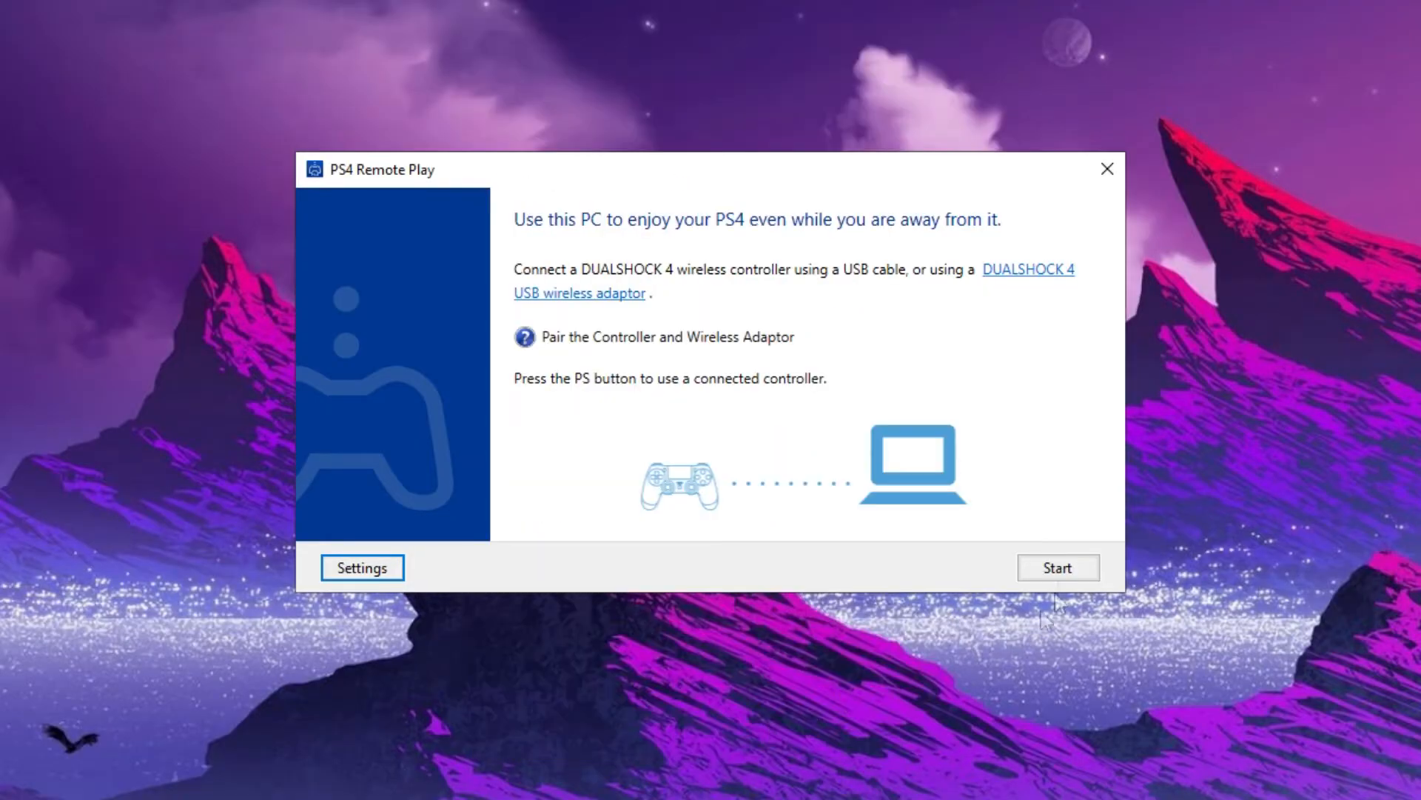
{"action": "left_click", "coordinate": [1058, 567]}
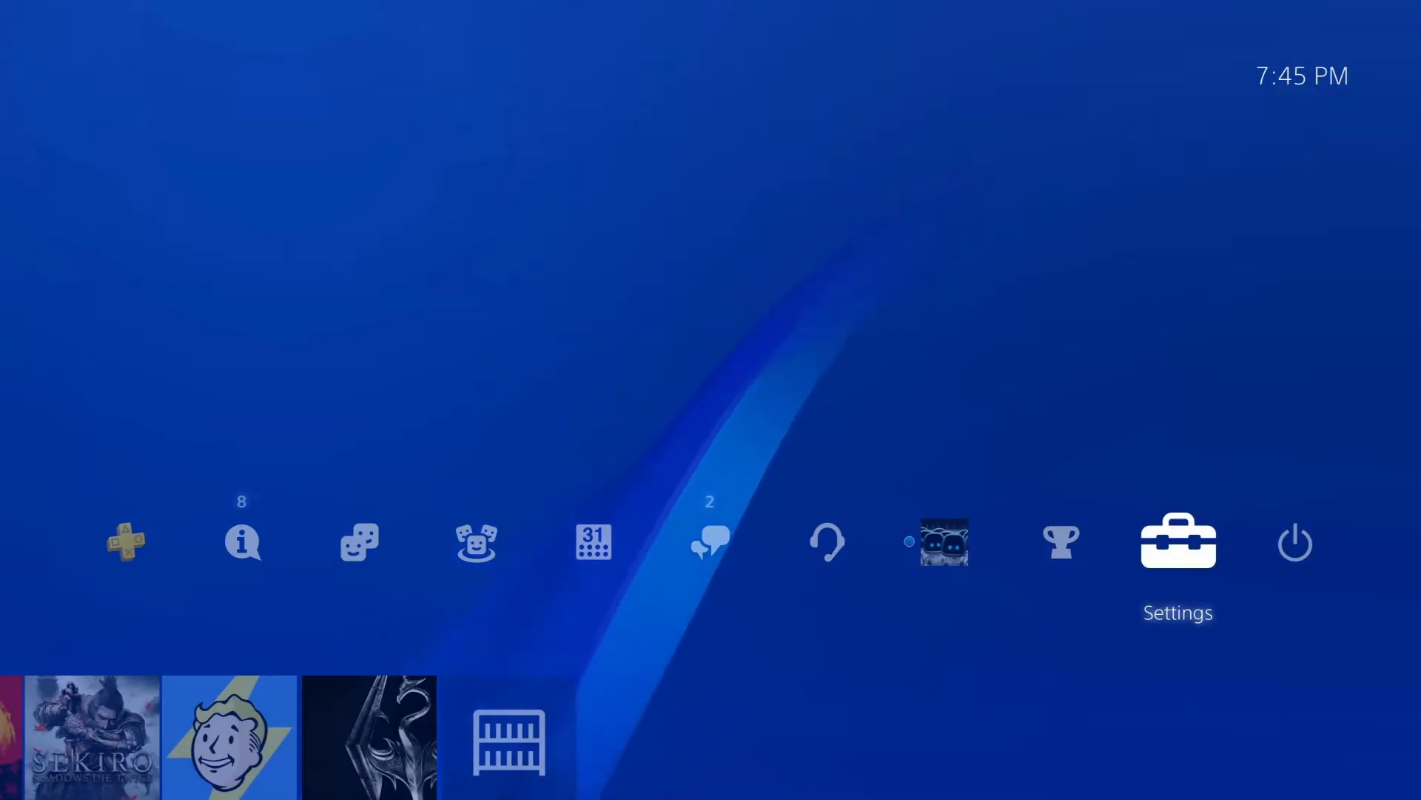
On the PS4, go to Settings > Remote Play Connection Settings and ensure Enable Remote Play is checked
{"action": "left_click", "coordinate": [1177, 542]}
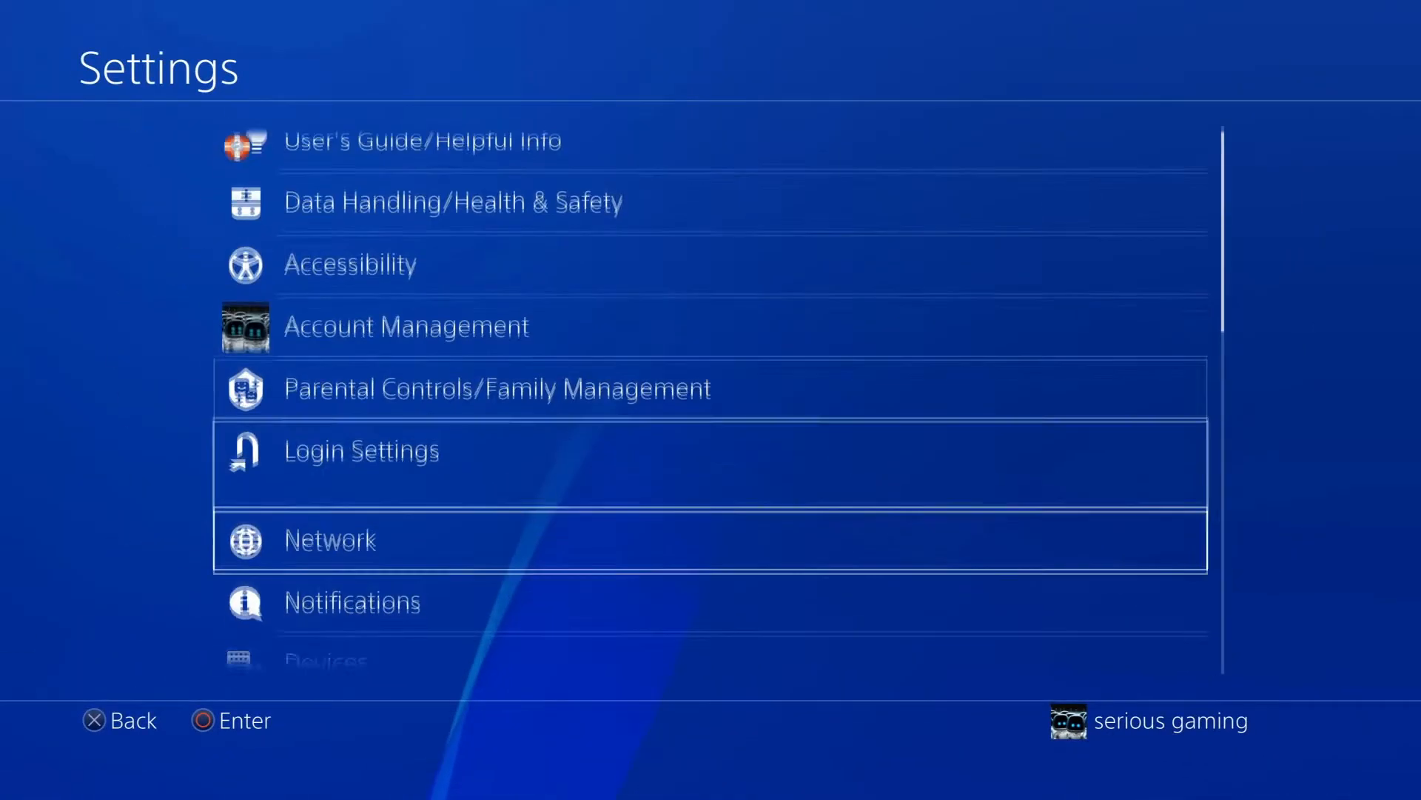
{"action": "left_click", "coordinate": [330, 539]}
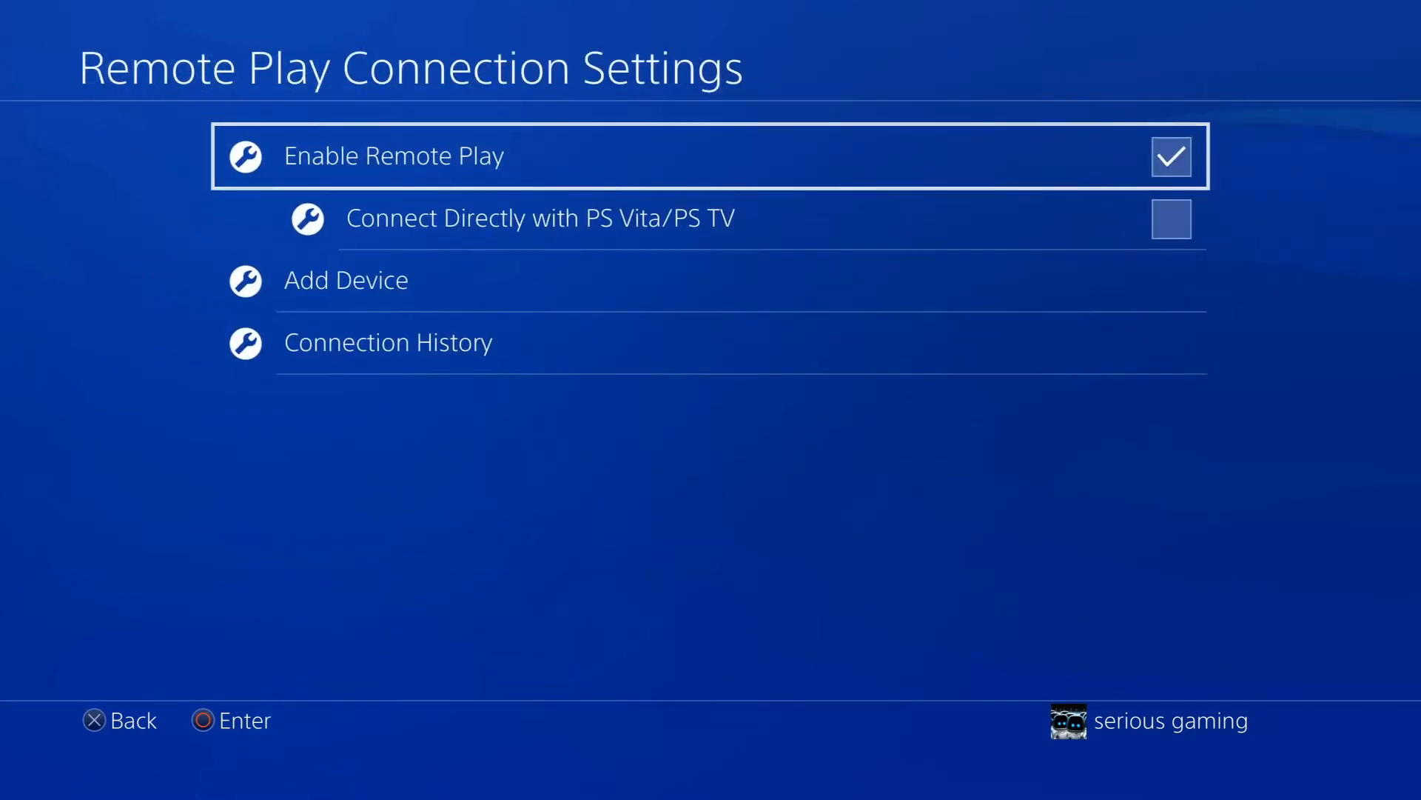
{"action": "left_click", "coordinate": [345, 280]}
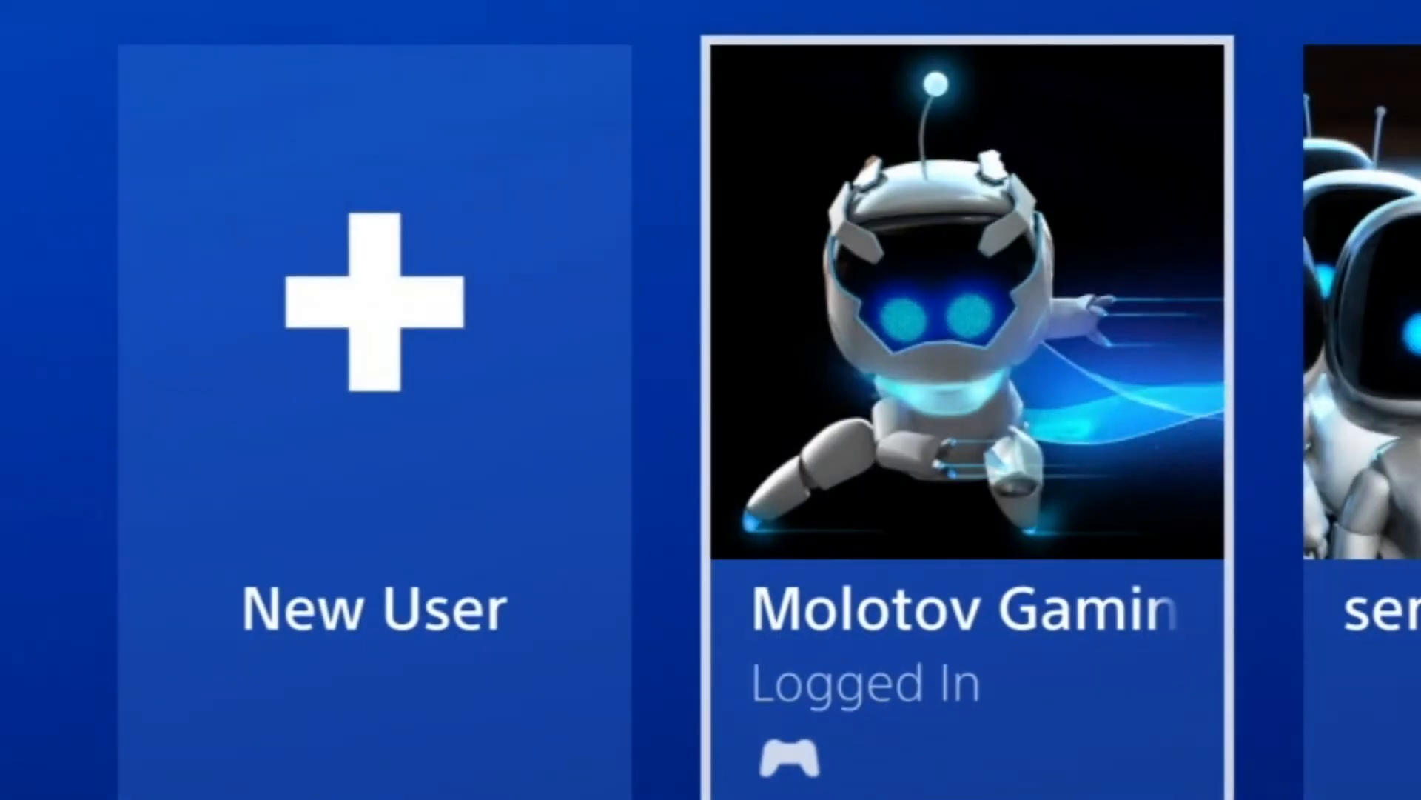
Create a new Streamlabs OBS scene named PS4 and begin adding a source to it
{"action": "scroll", "scroll_direction": "right", "scroll_amount": 3}
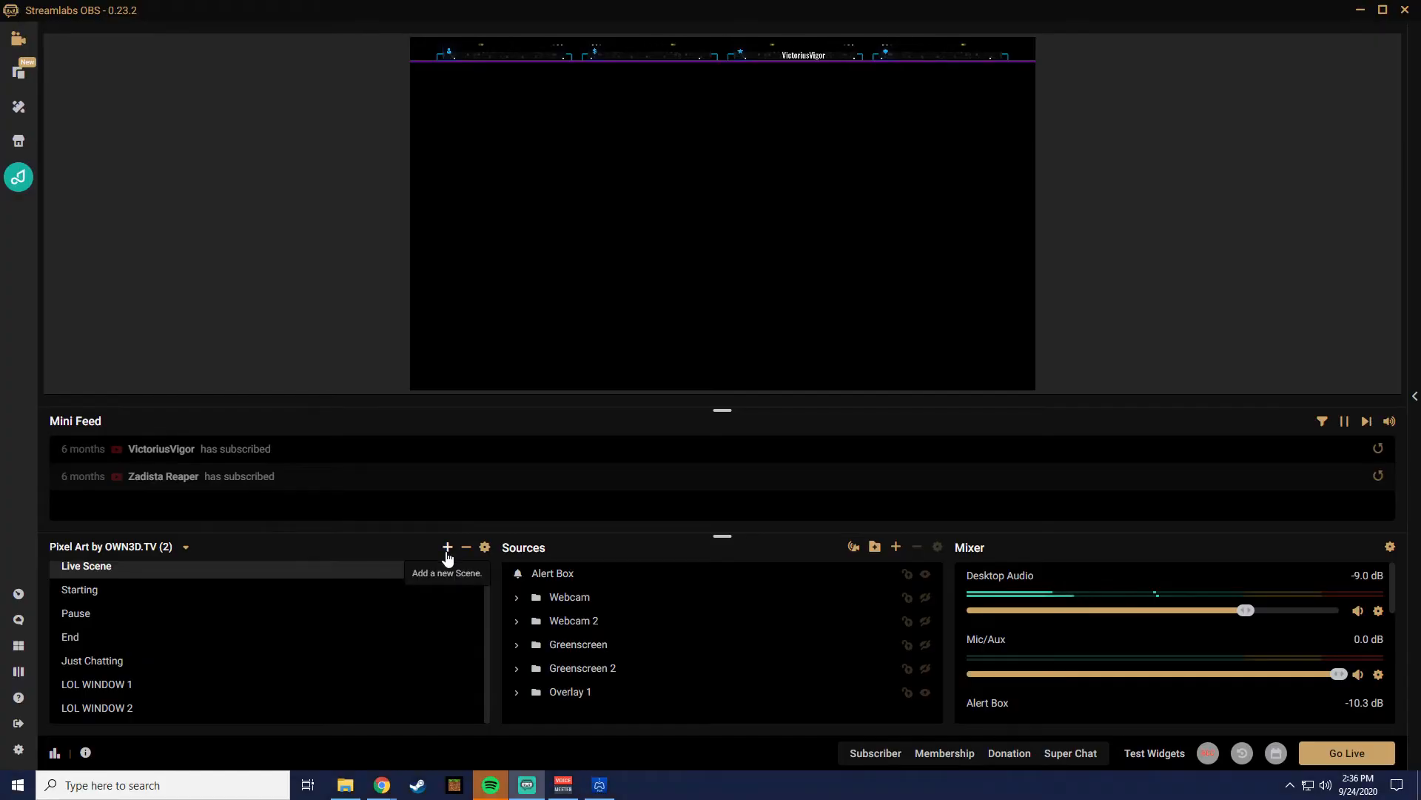
{"action": "left_click", "coordinate": [446, 546]}
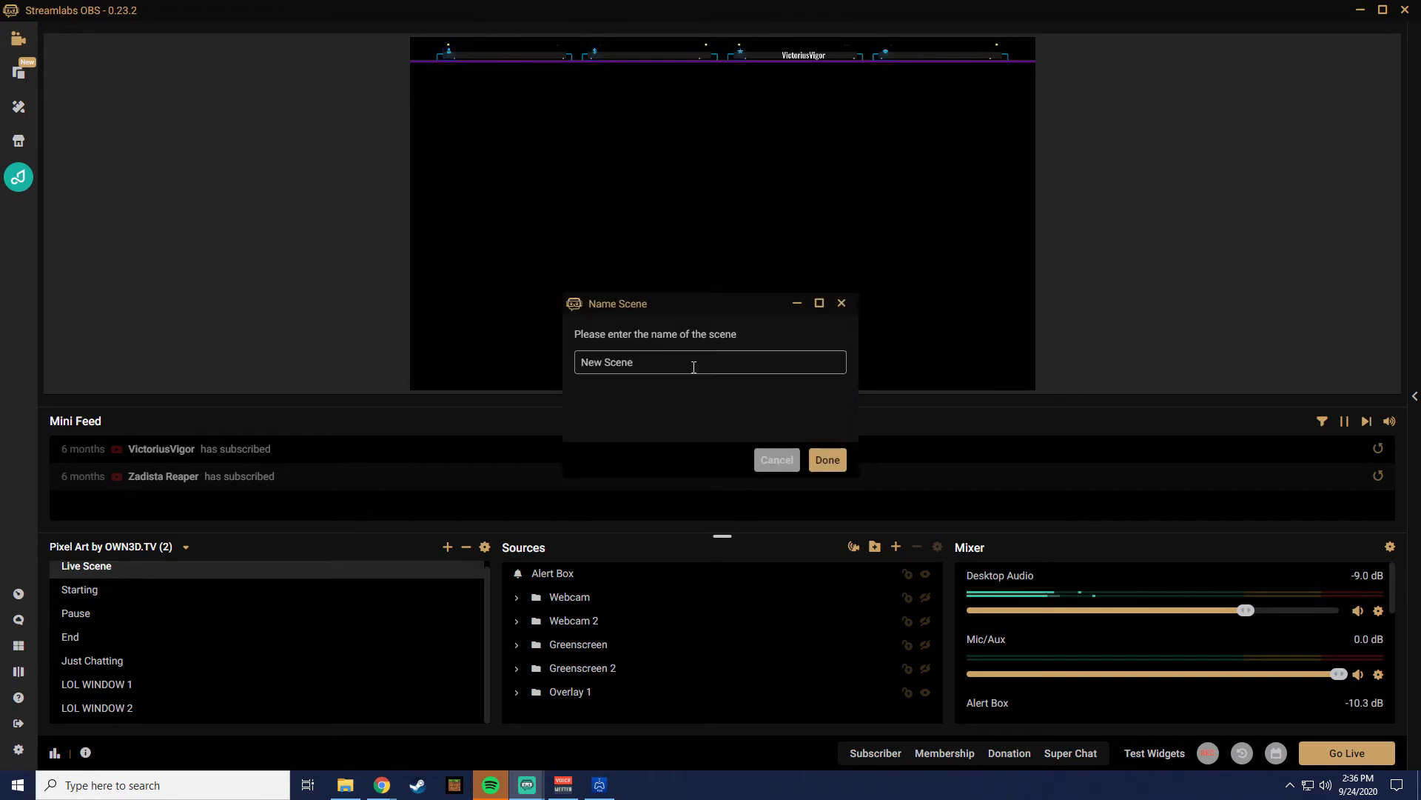
{"action": "left_click", "coordinate": [826, 459]}
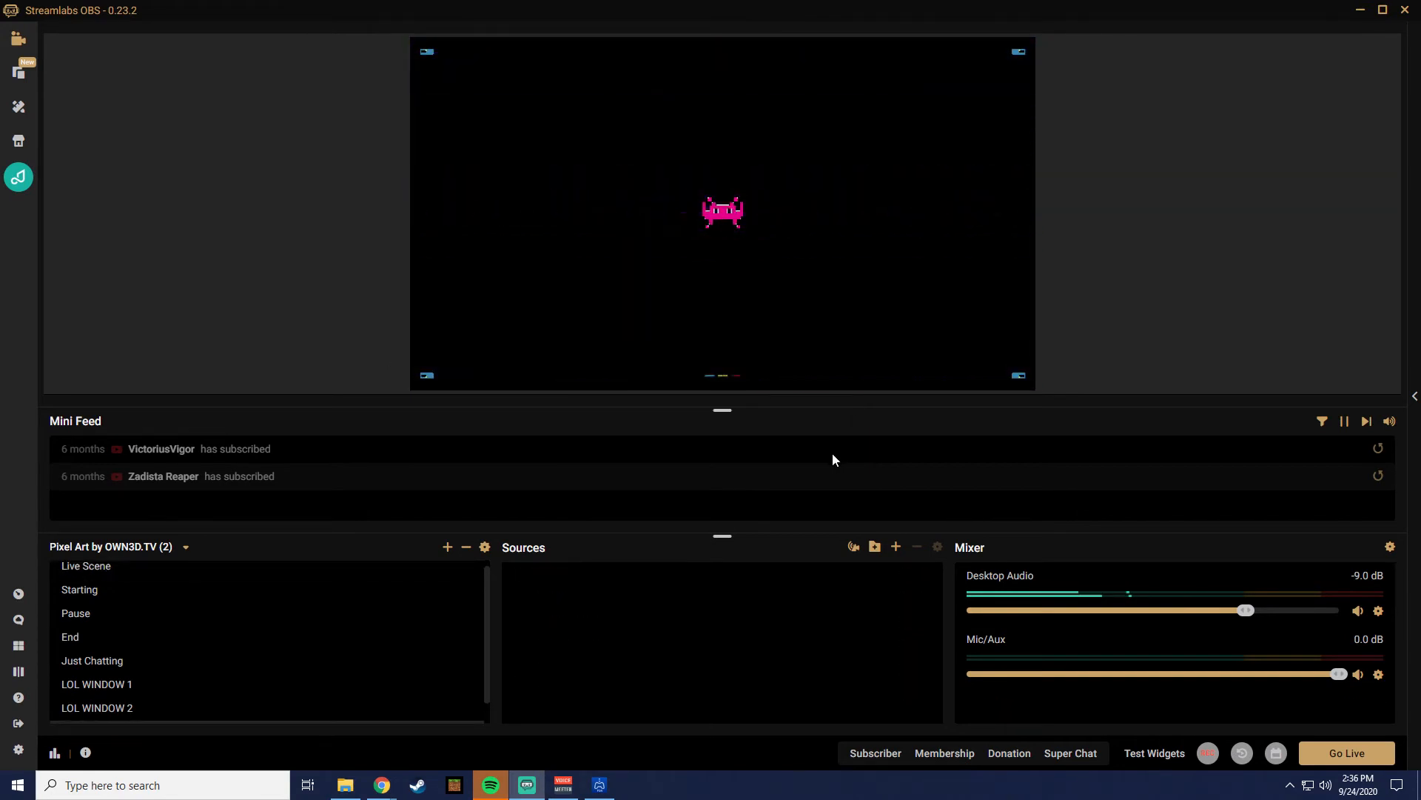
{"action": "left_click", "coordinate": [896, 551]}
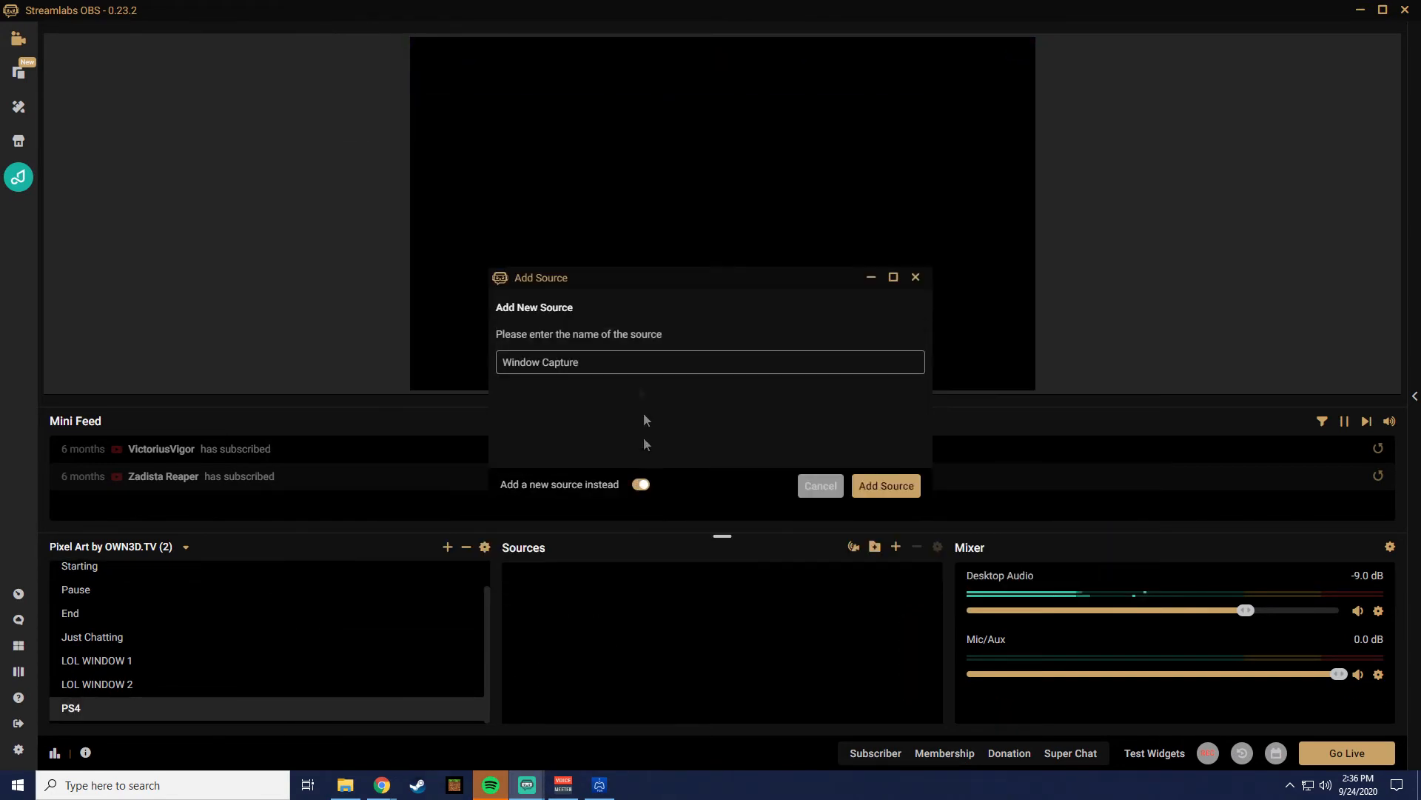
Add a Window Capture source set to [RemotePlay.exe]: PS4 Remote Play and finish it
{"action": "left_click", "coordinate": [884, 486]}
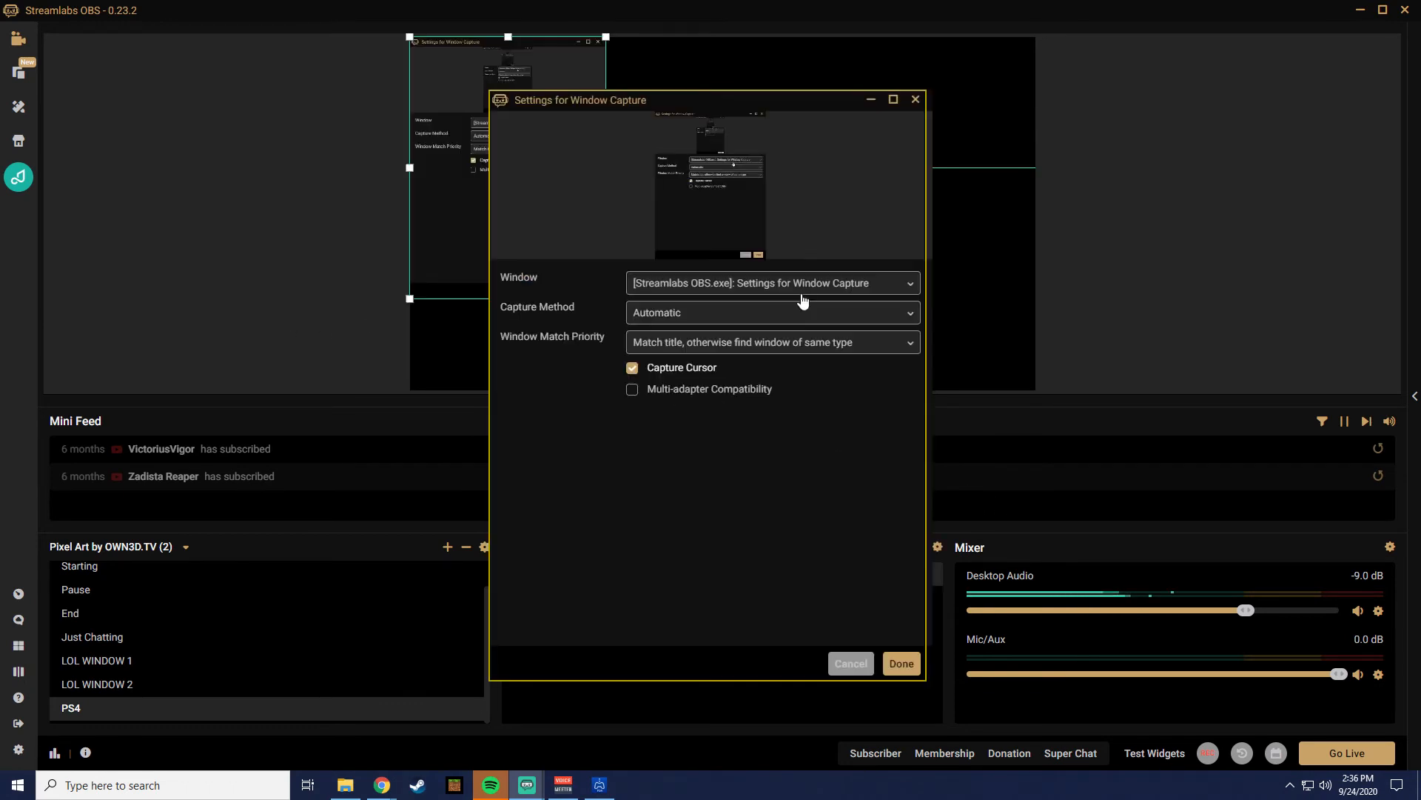
{"action": "left_click", "coordinate": [771, 282]}
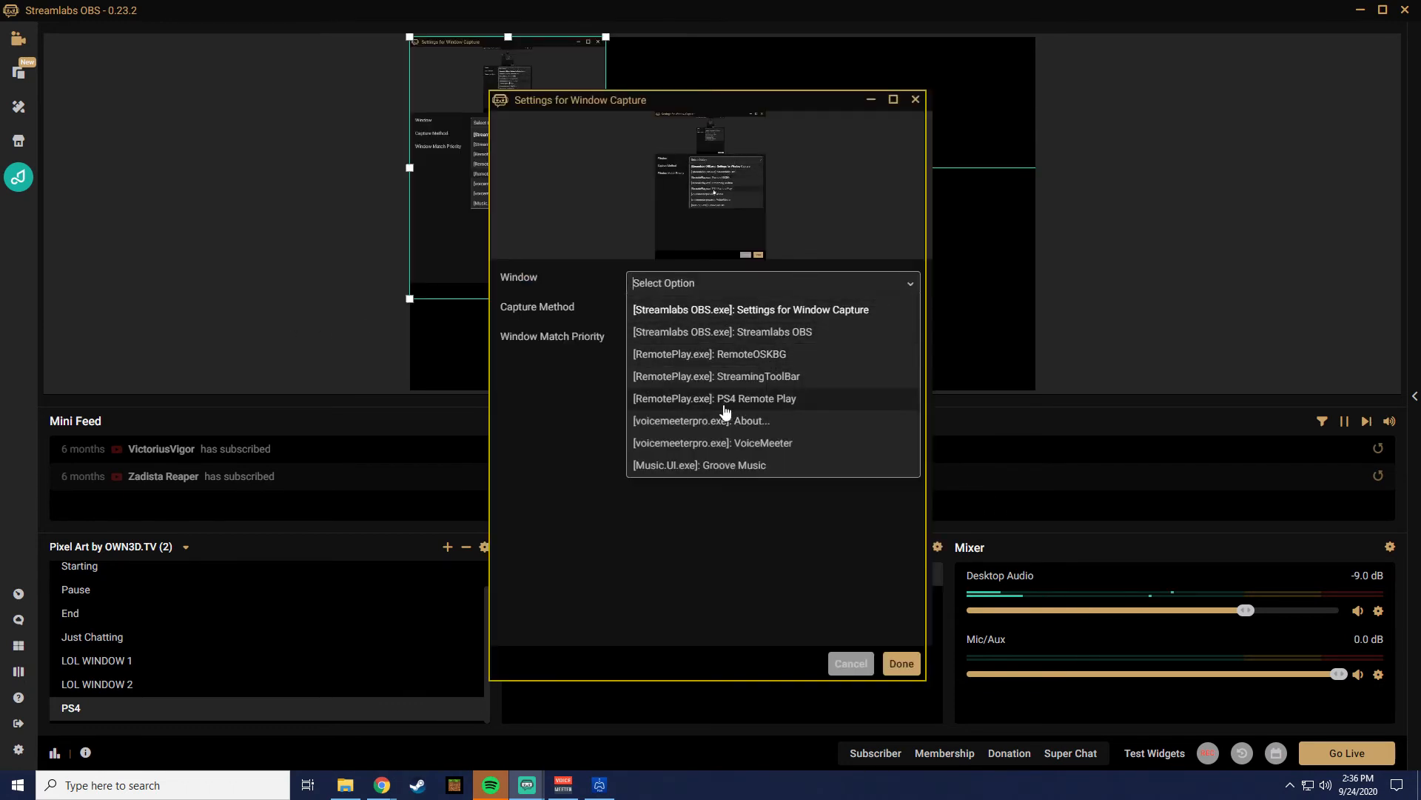
{"action": "left_click", "coordinate": [714, 398]}
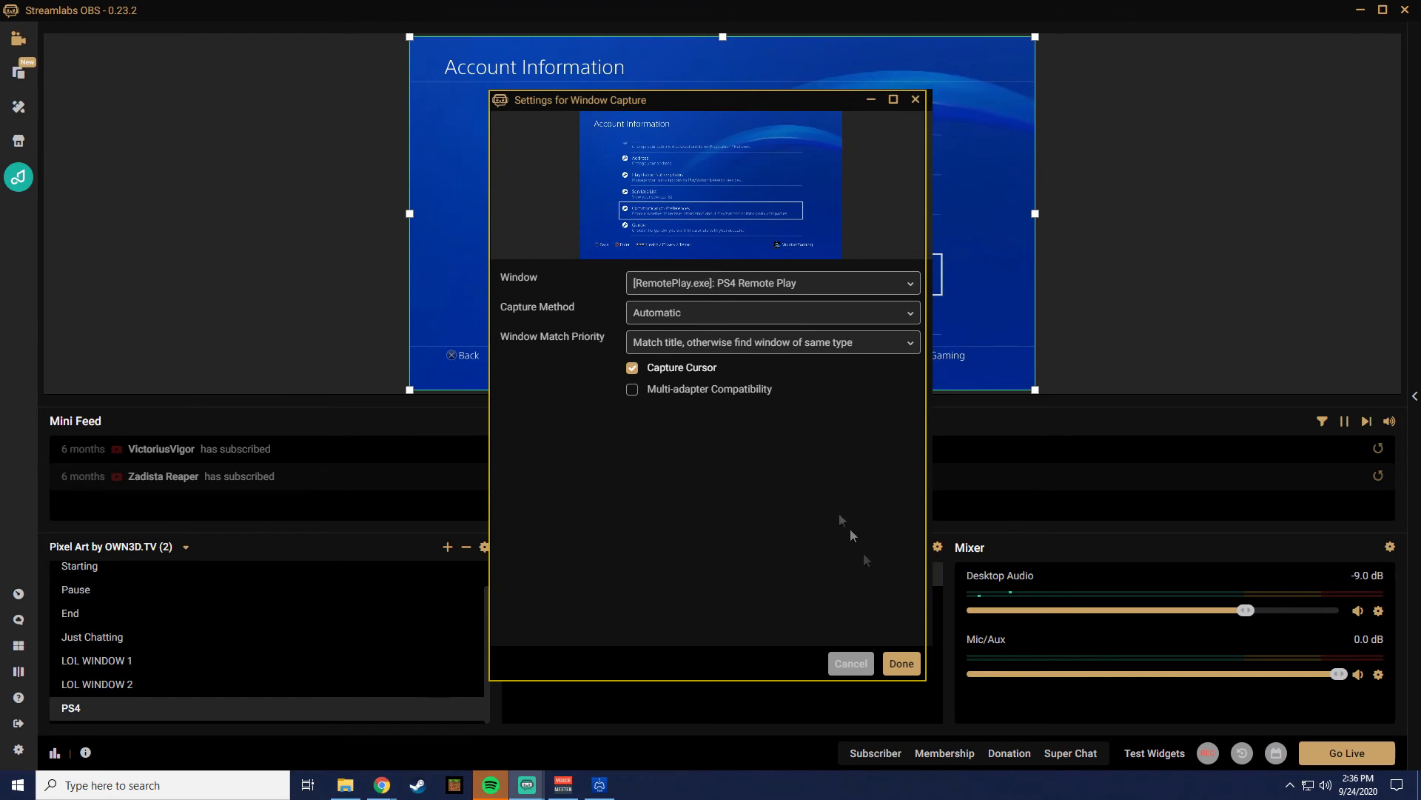
{"action": "left_click", "coordinate": [899, 663]}
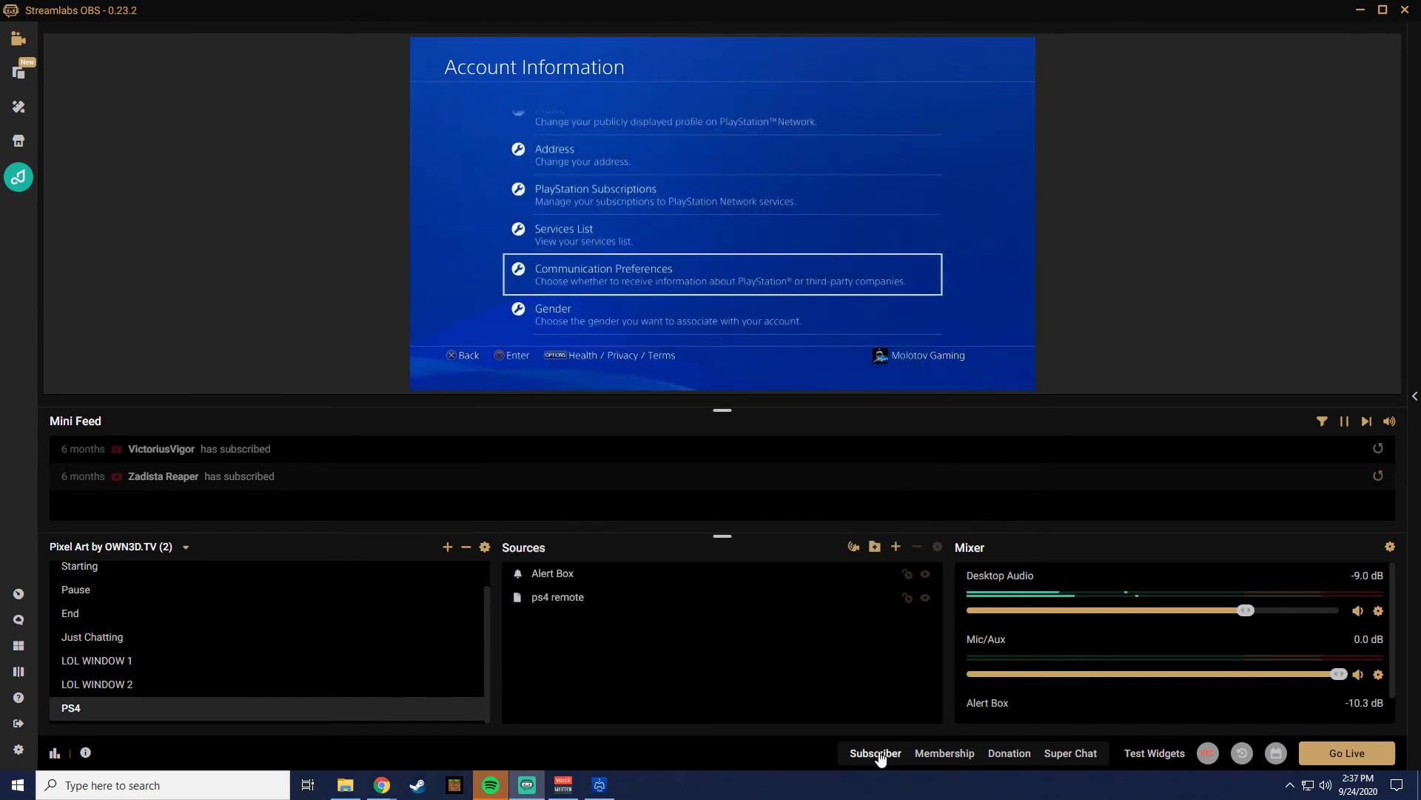
{"action": "mouse_move", "coordinate": [873, 546]}
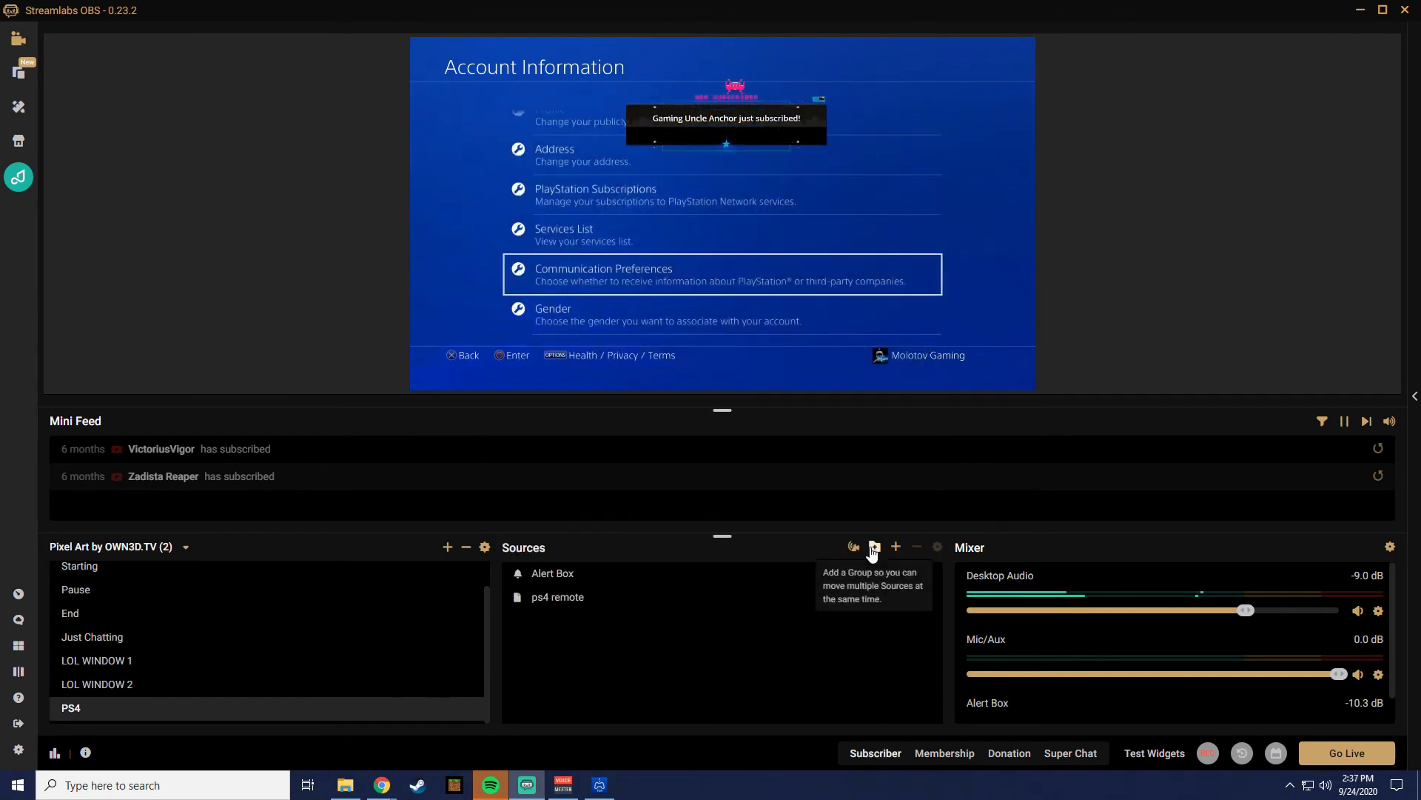